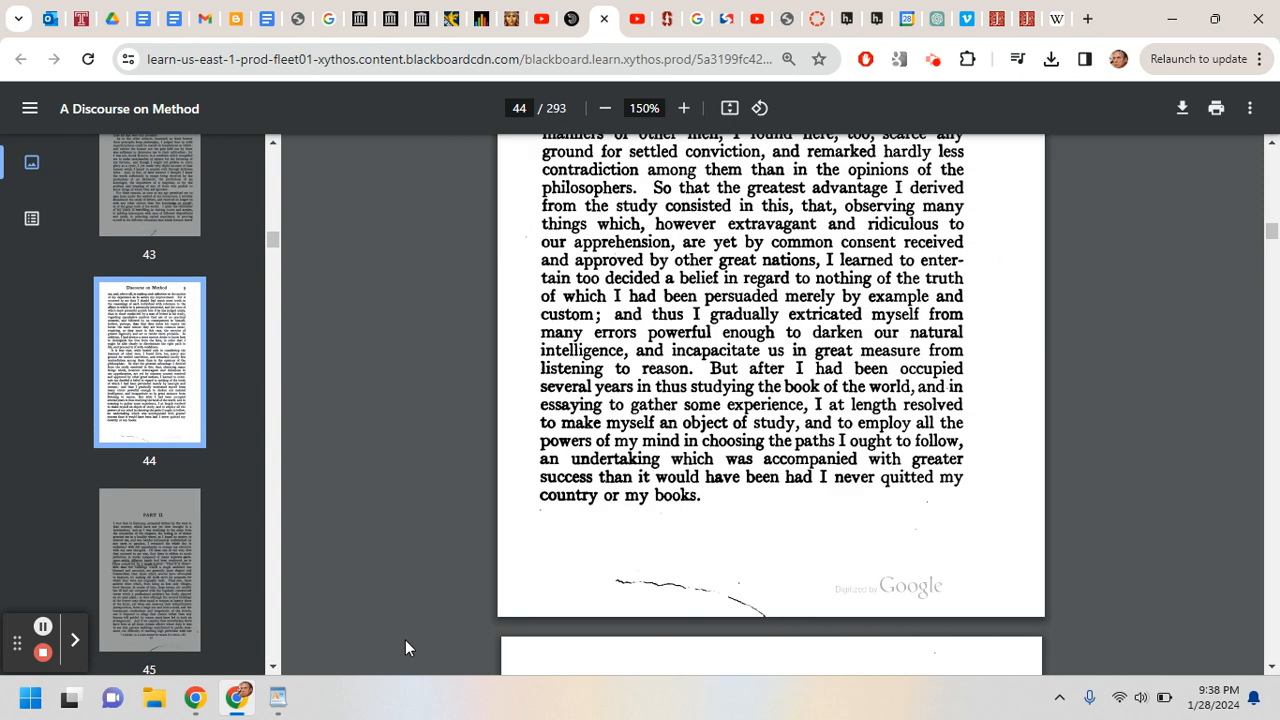
- Scroll down from PDF page 44 to 47, past the PART II heading to book page 12
scroll(down, 3)
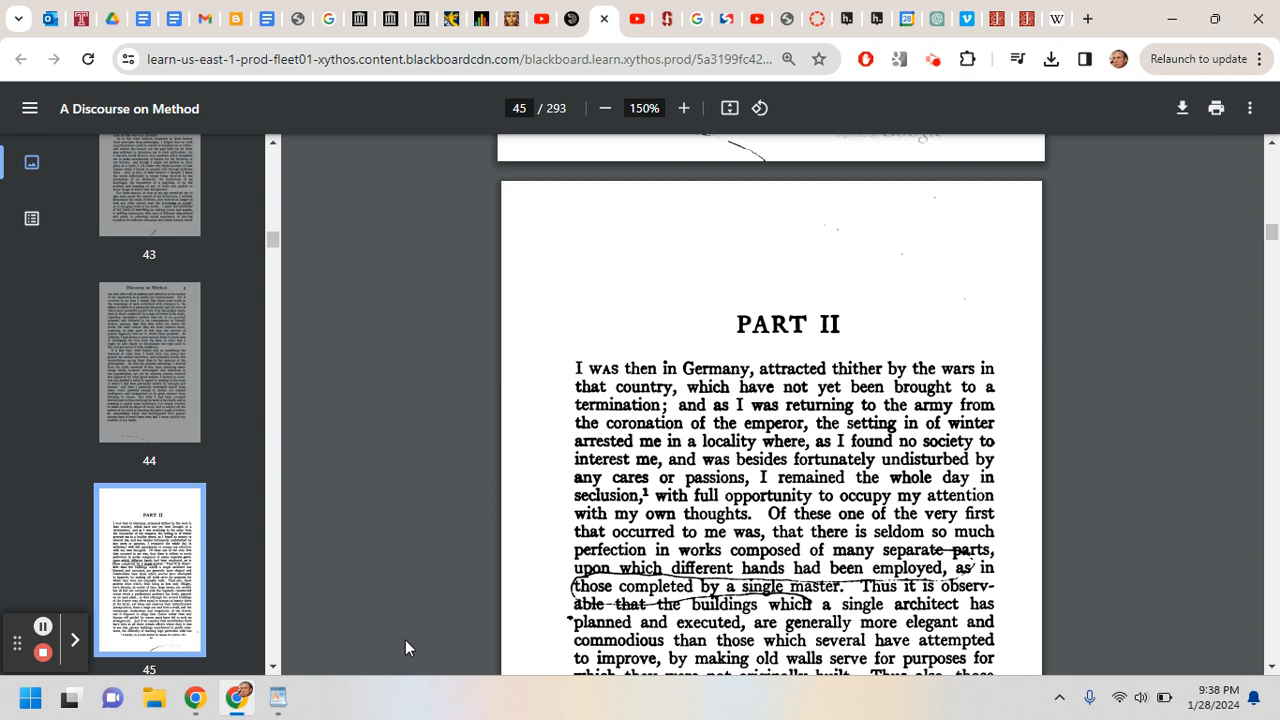
scroll(down, 3)
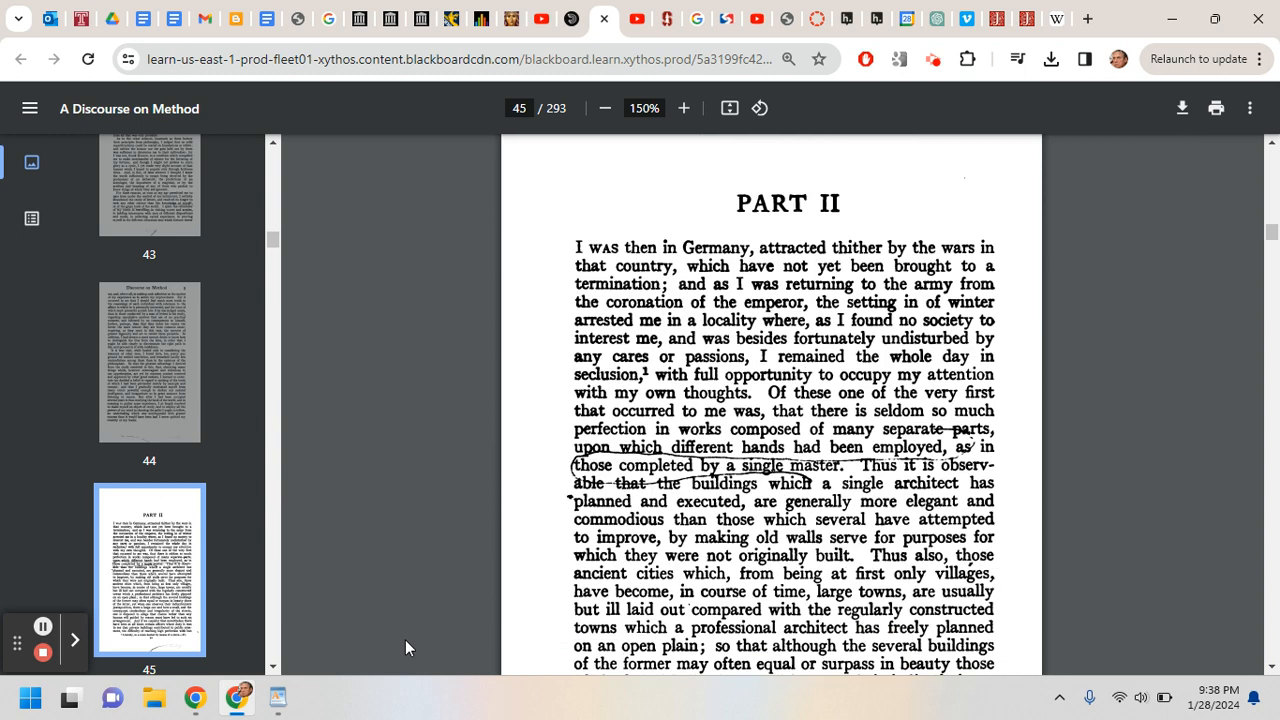
scroll(down, 3)
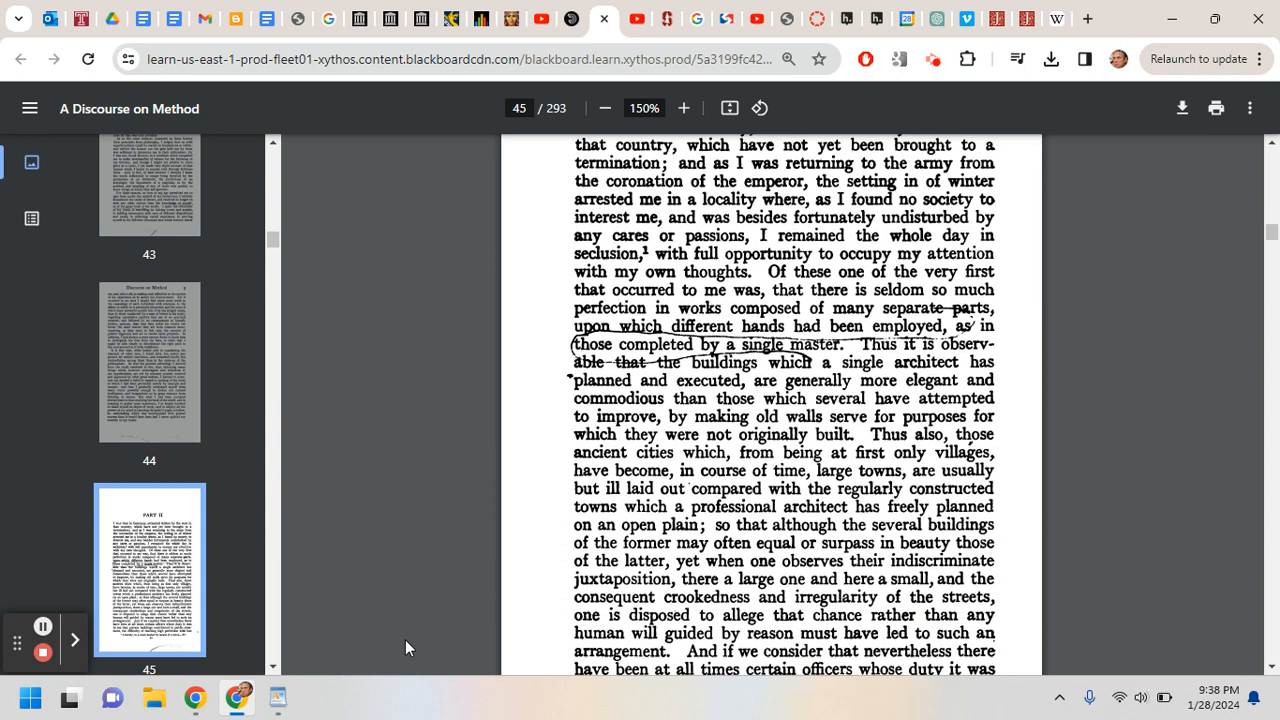
scroll(down, 3)
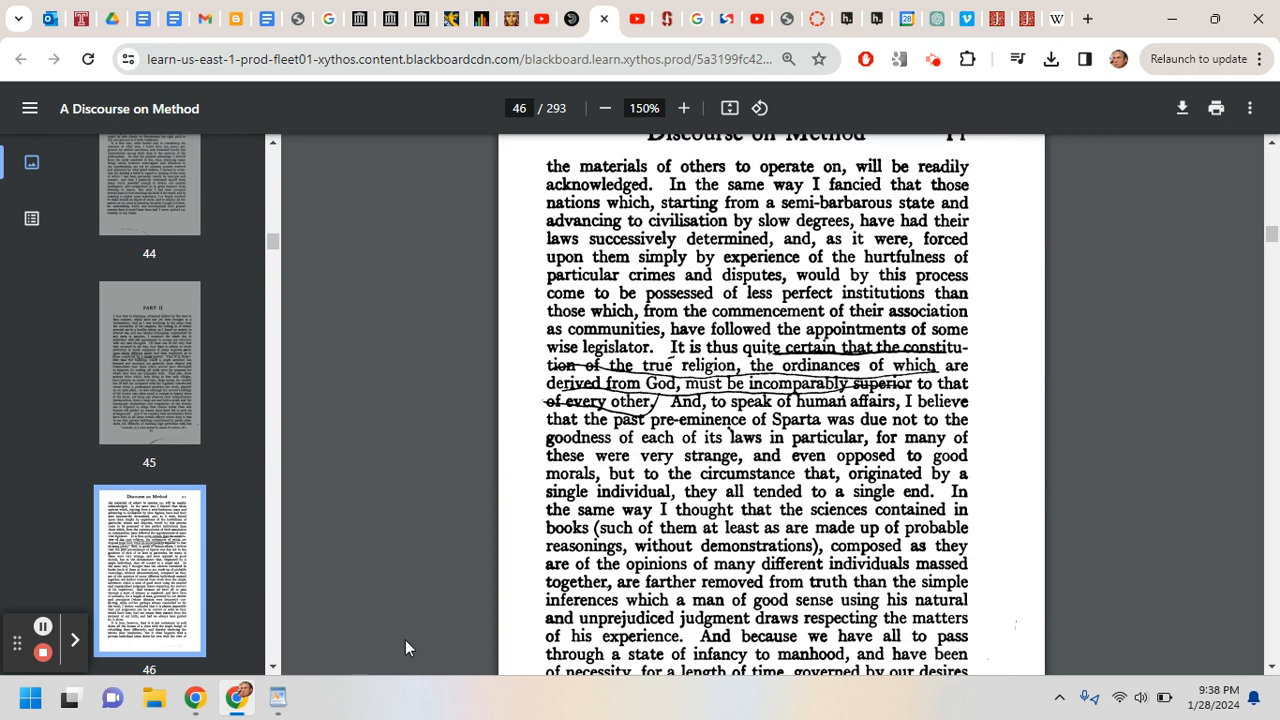
scroll(down, 3)
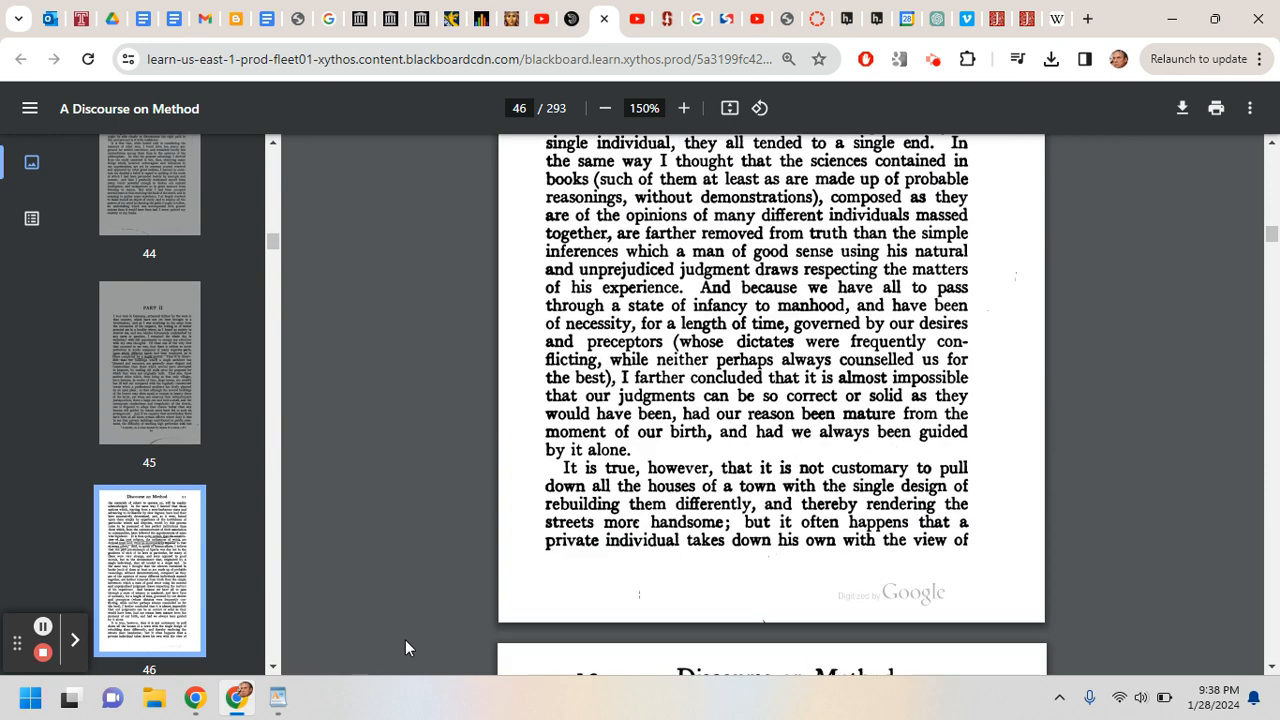
scroll(down, 3)
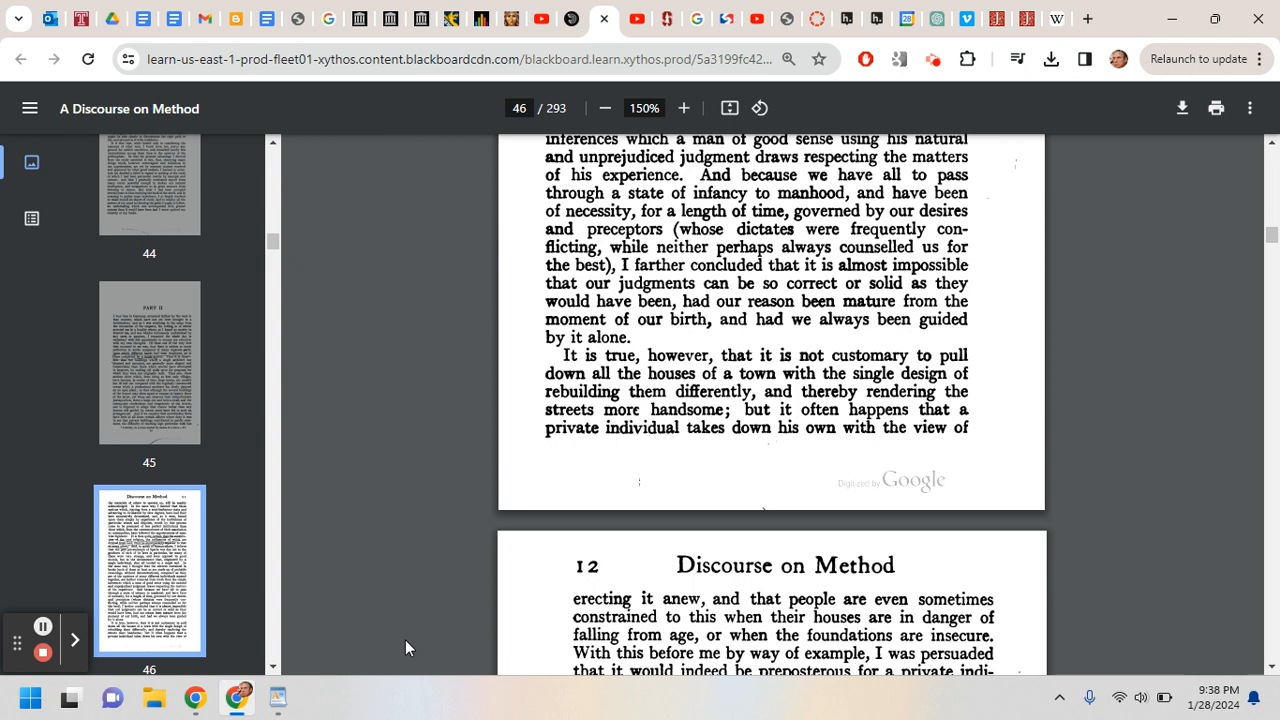
scroll(down, 3)
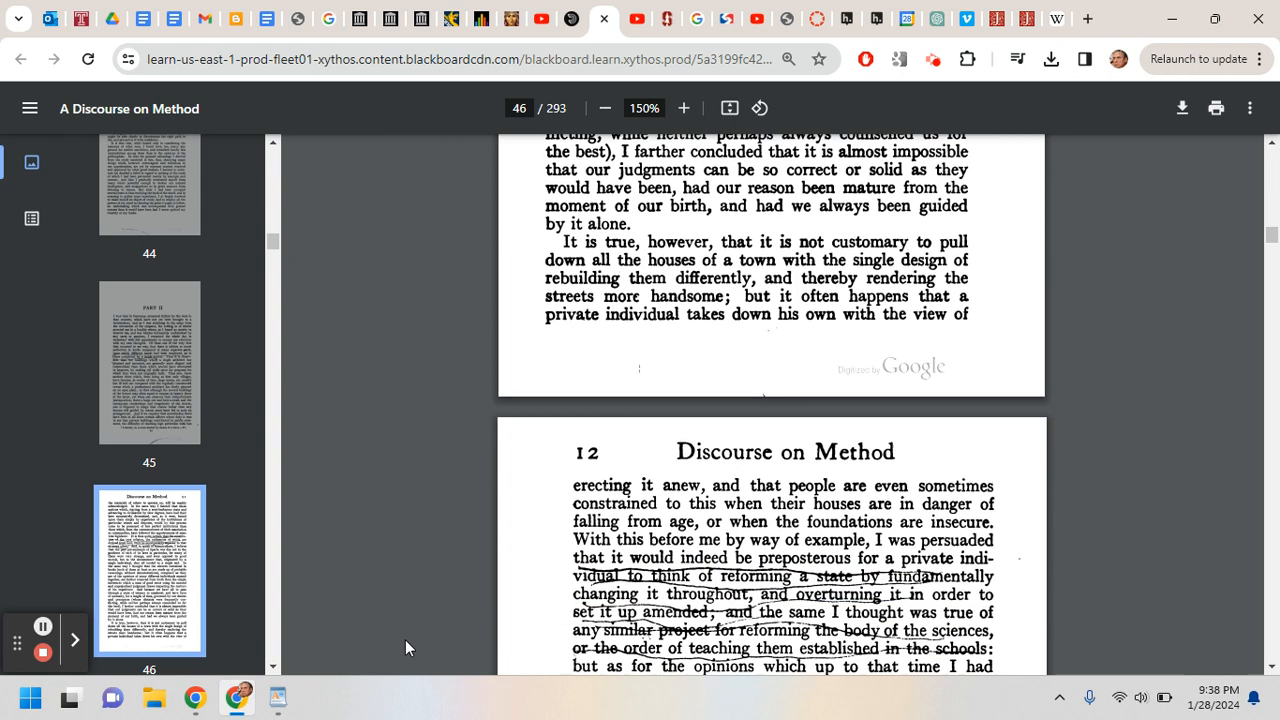
scroll(down, 3)
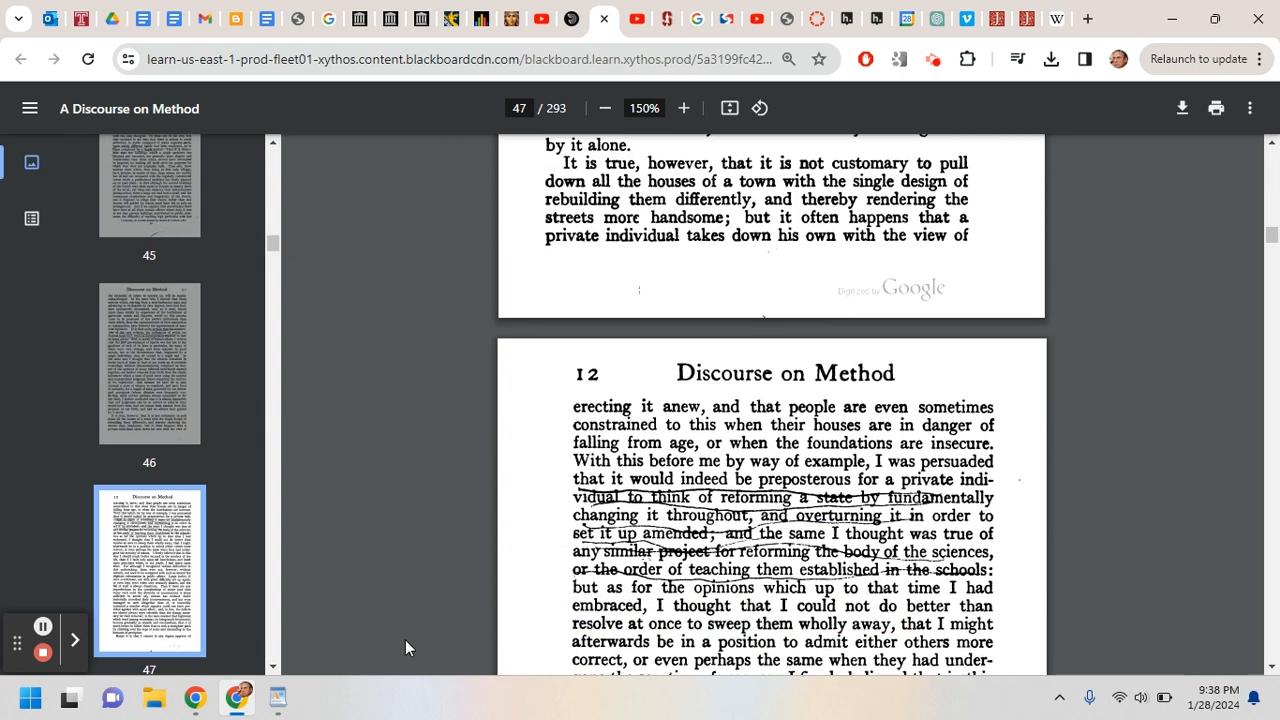
scroll(down, 3)
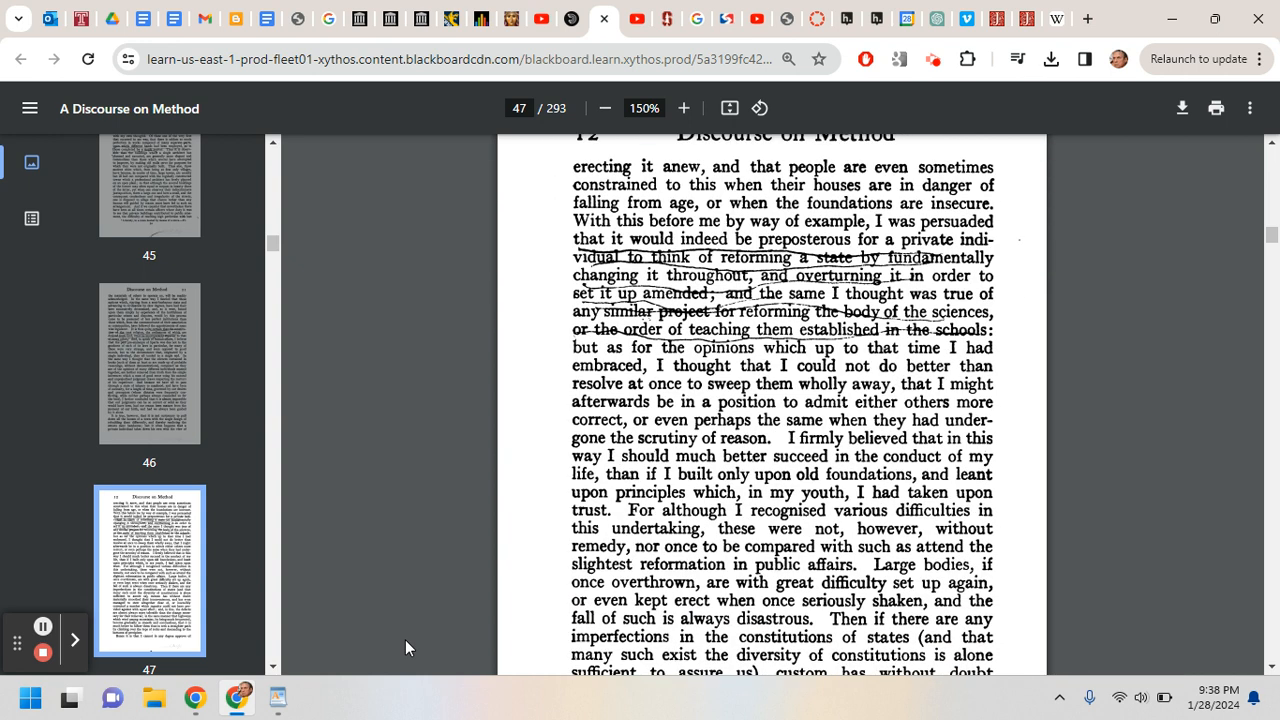
scroll(down, 3)
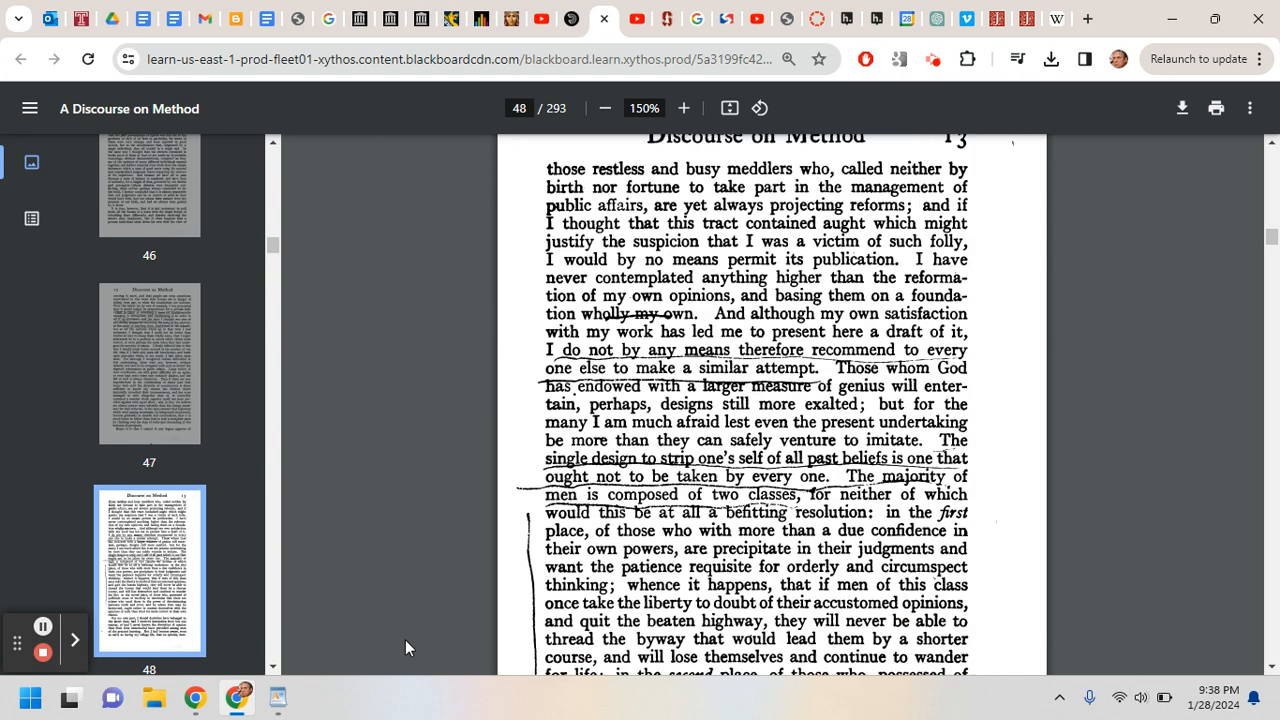
- Scroll down to PDF page 50 until 'The first was never to accept' is visible
scroll(down, 3)
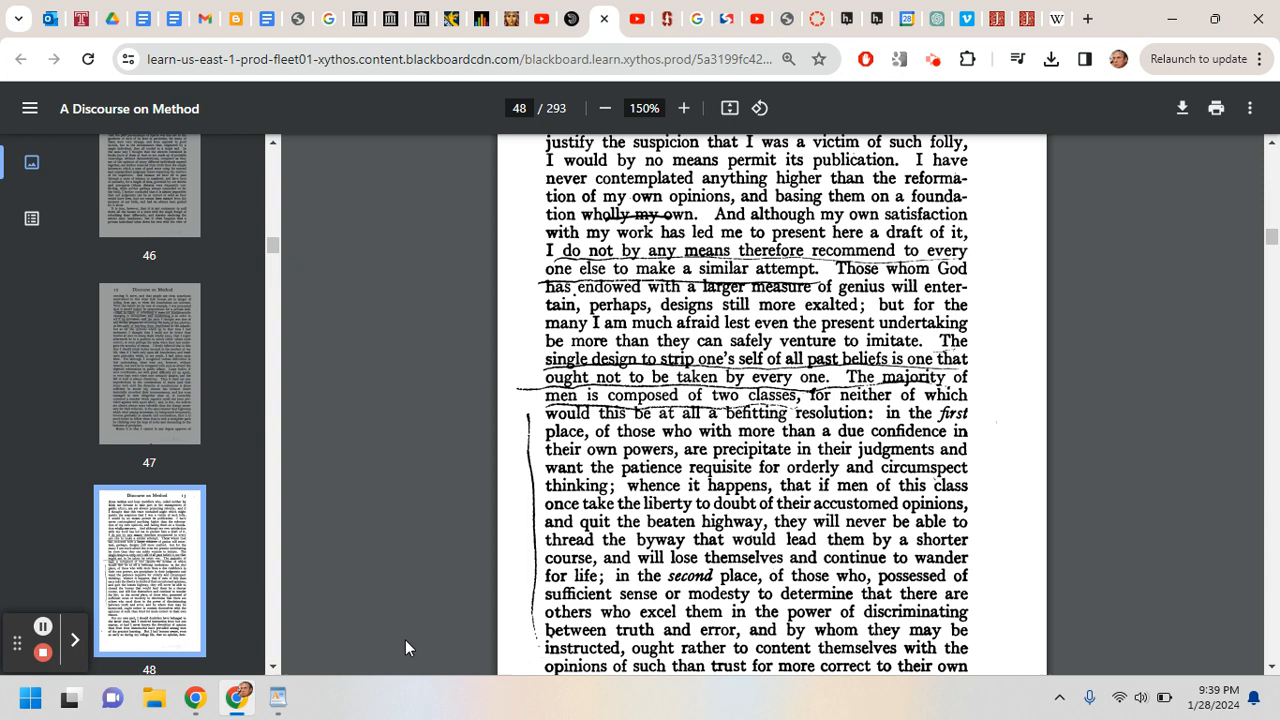
scroll(down, 3)
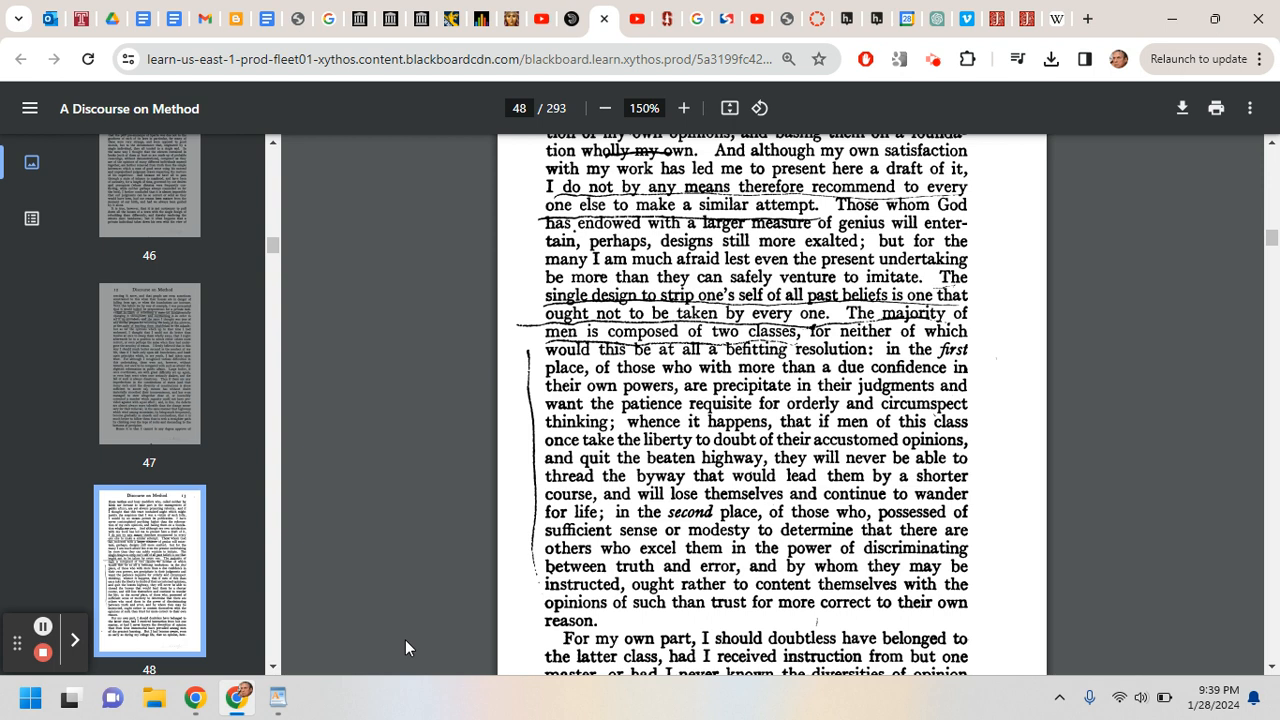
scroll(down, 3)
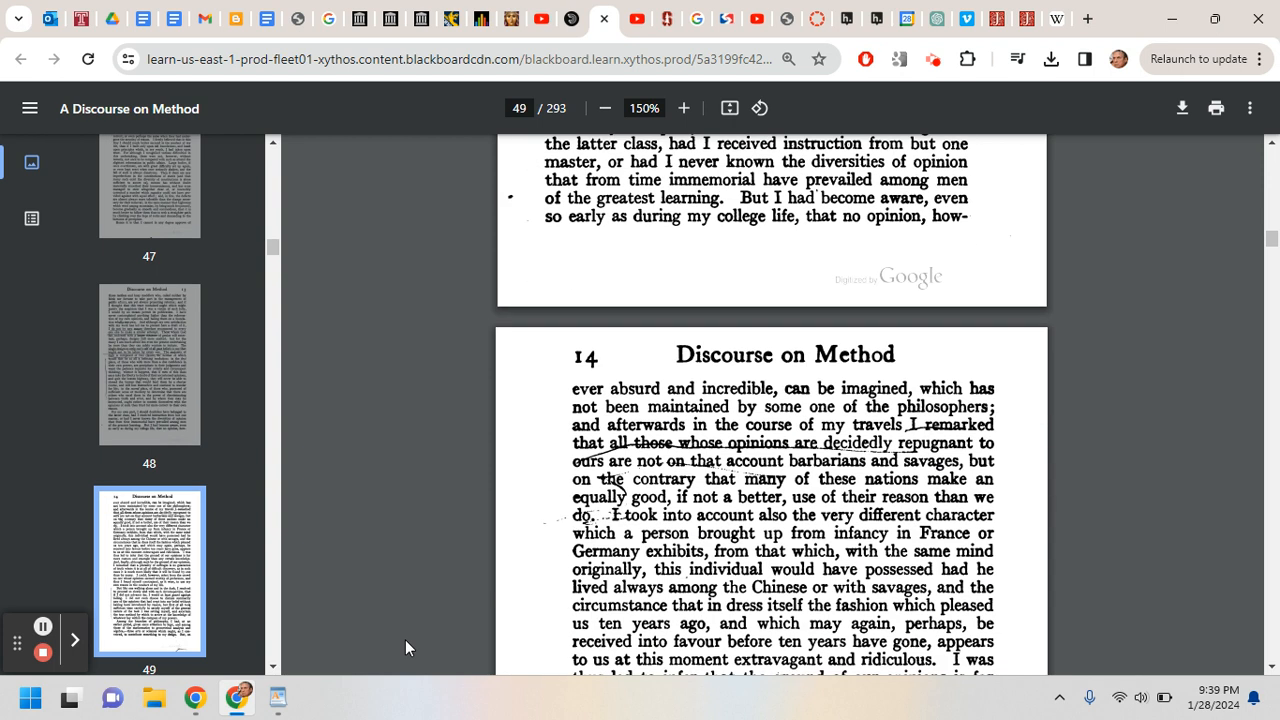
scroll(down, 3)
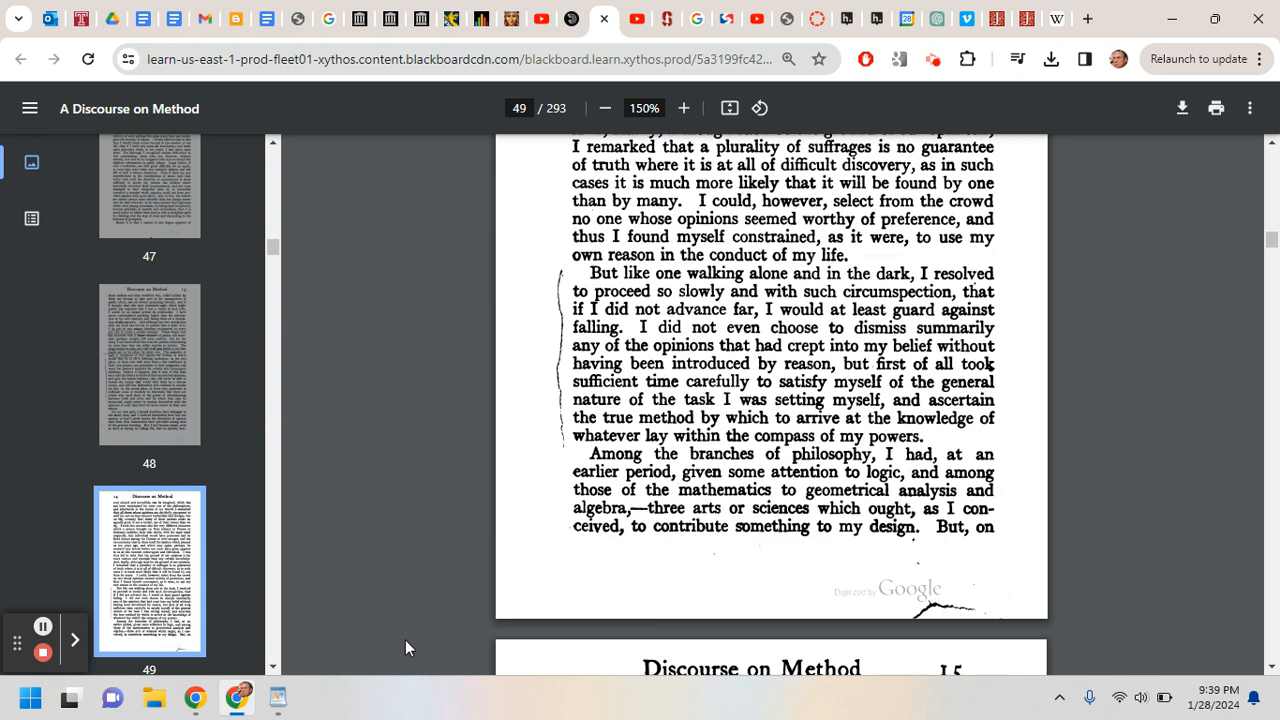
scroll(down, 3)
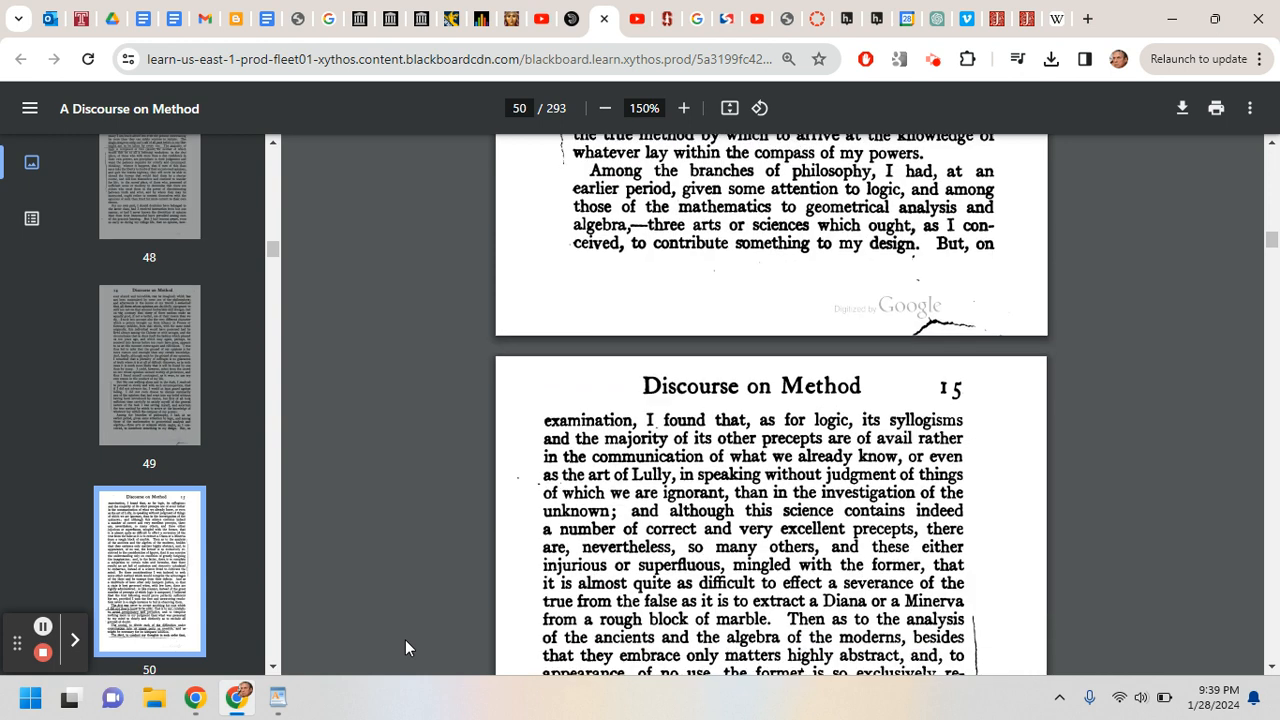
scroll(down, 3)
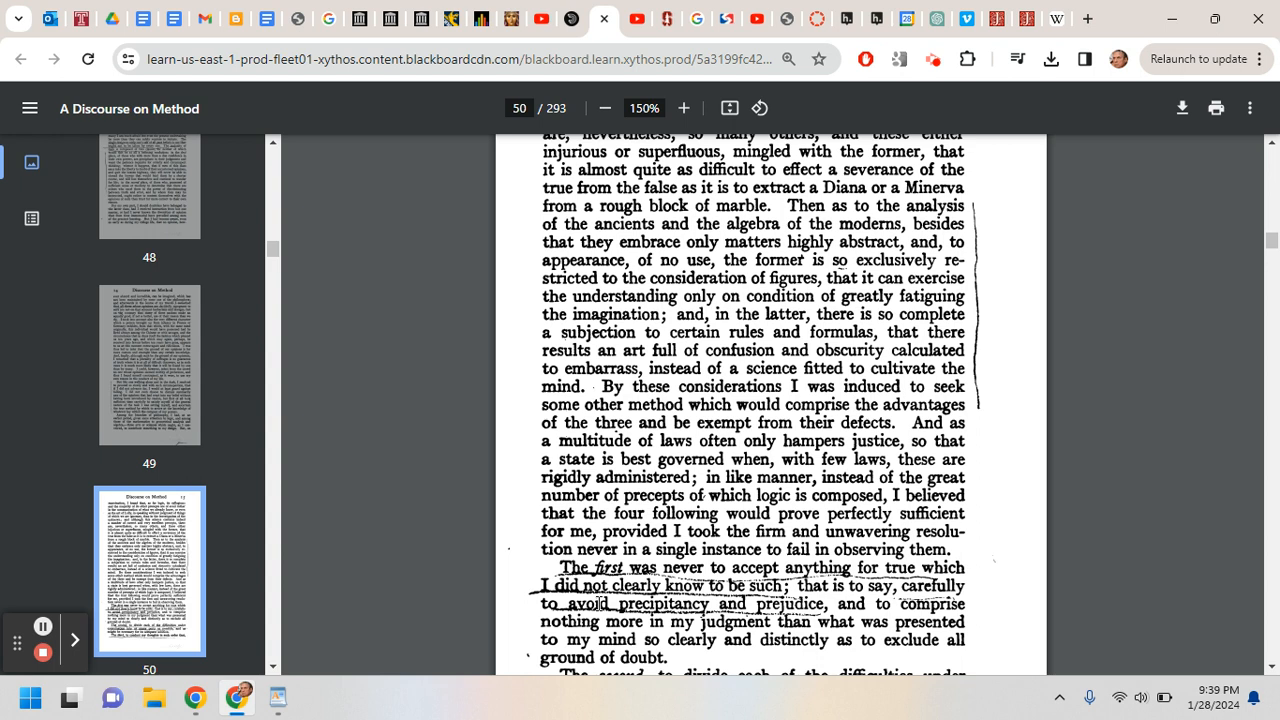
mouse_move(752, 414)
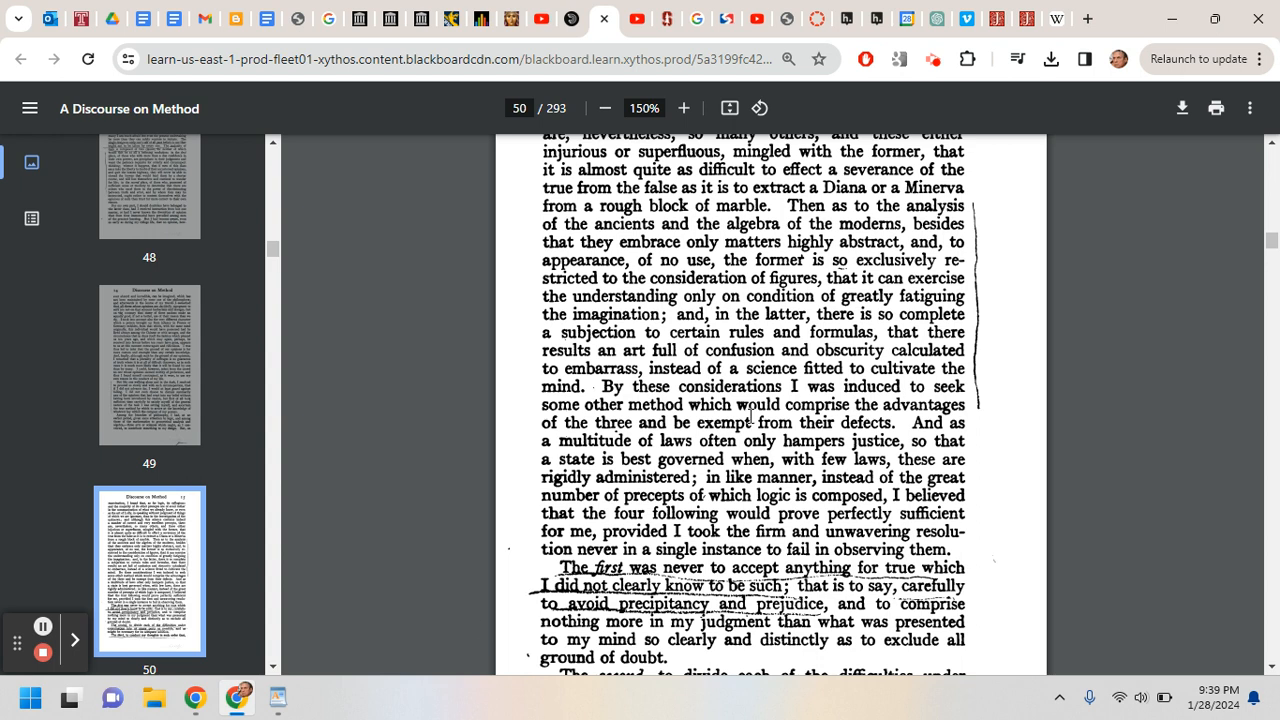
mouse_move(592, 388)
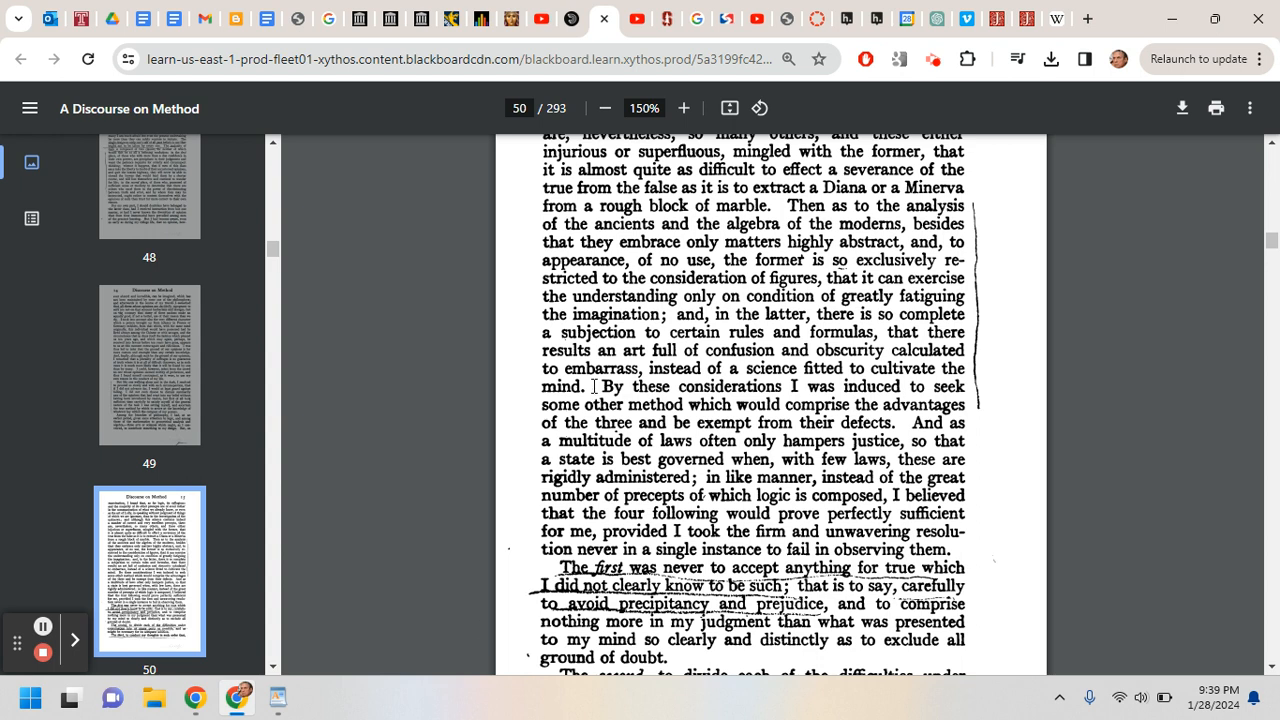
- Highlight 'By these considerations I was induced to seek some other' and read on to the third precept
drag(598, 388, 620, 404)
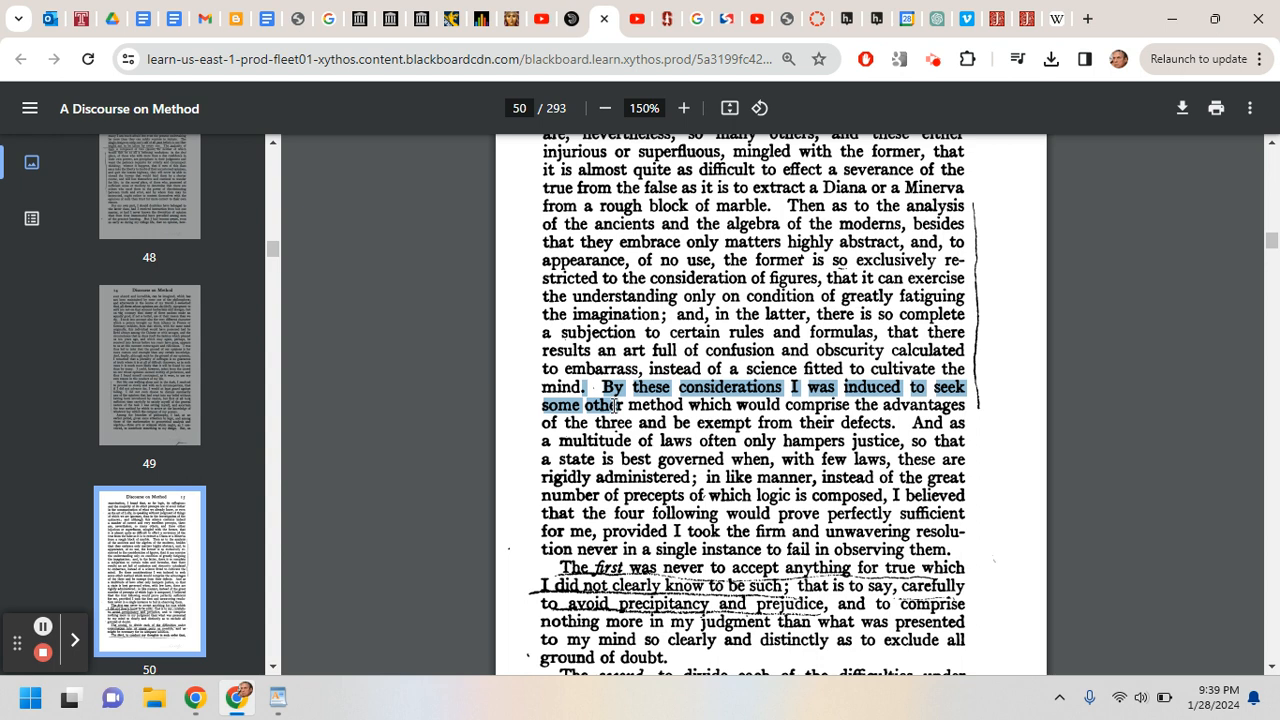
mouse_move(464, 366)
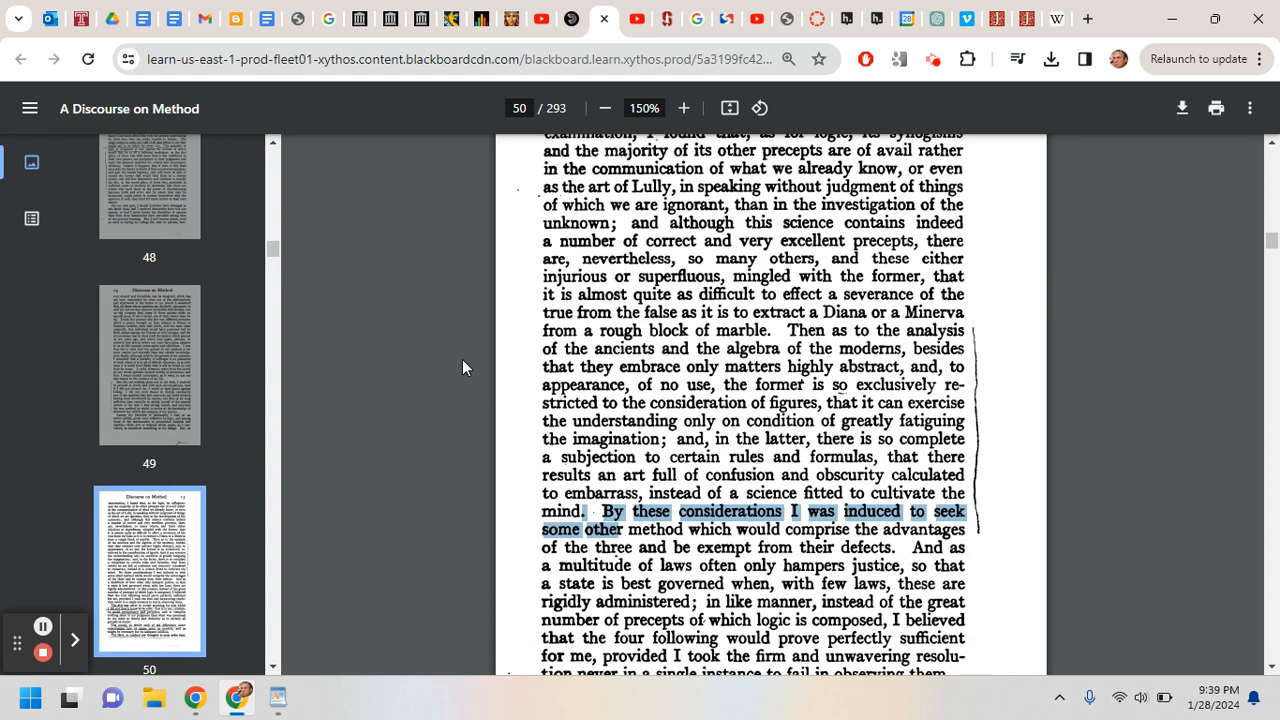
scroll(down, 3)
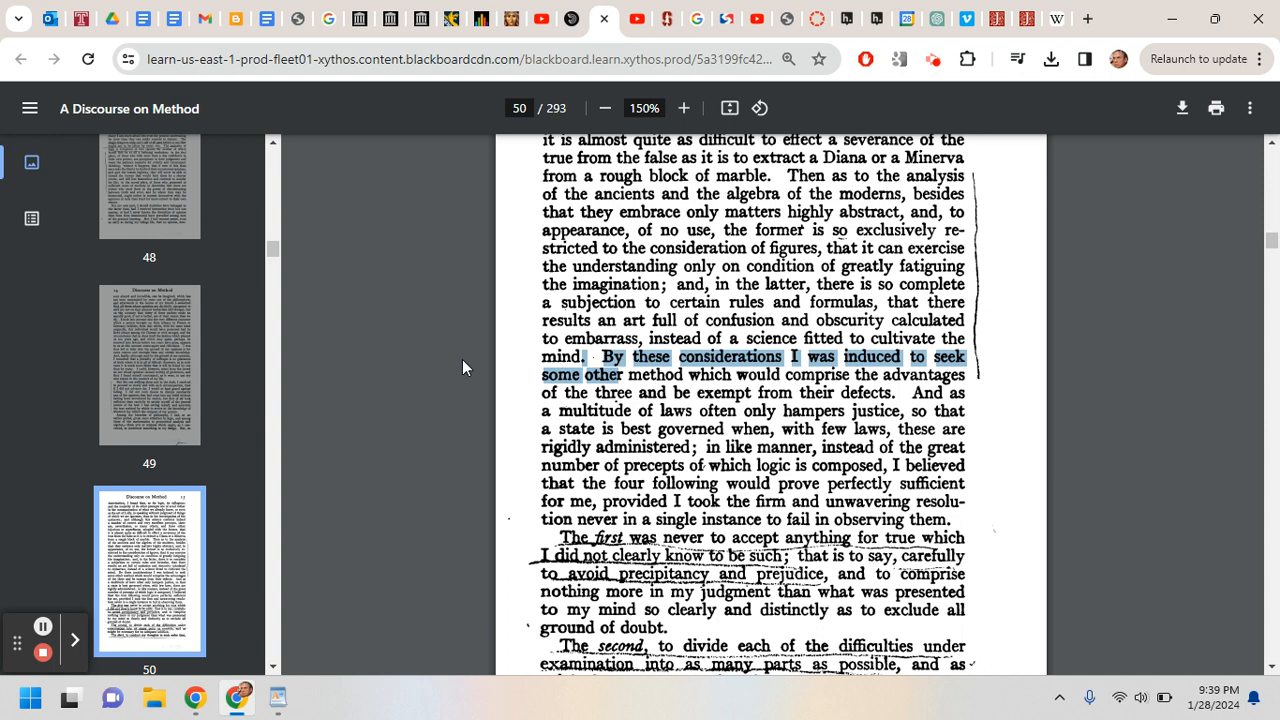
scroll(down, 3)
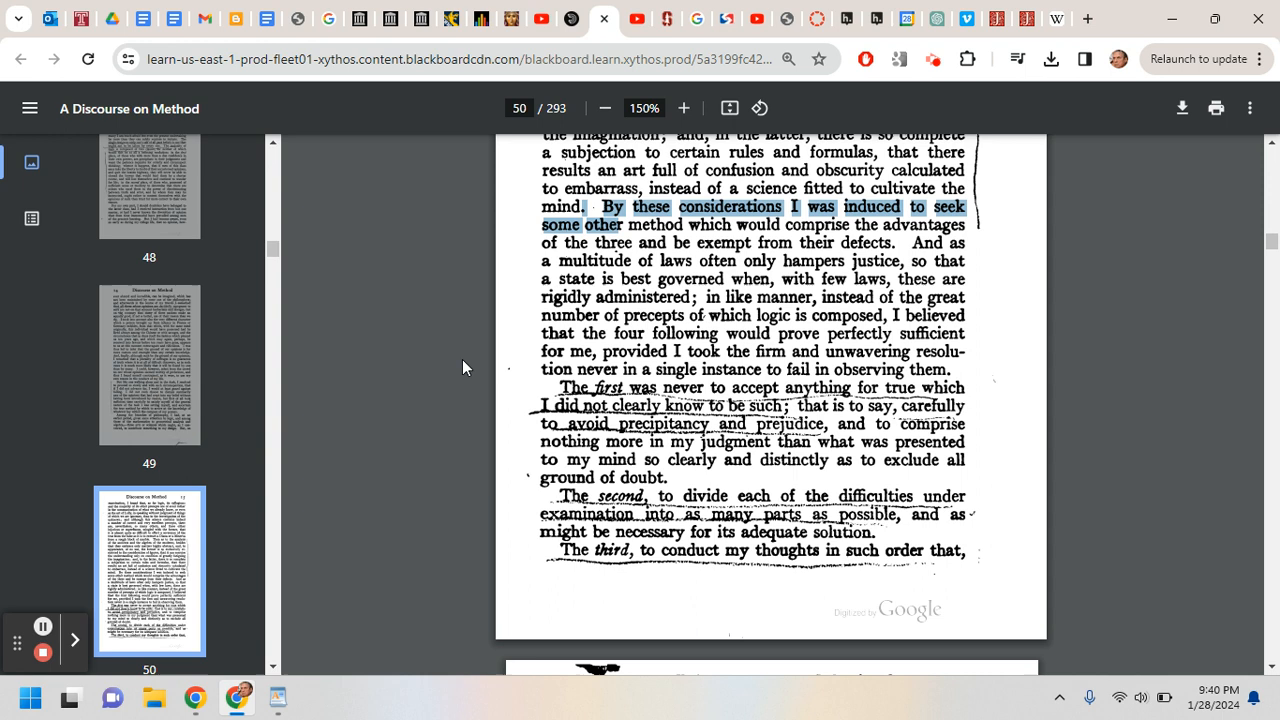
- Scroll down so the first three rules and the start of book page 16 are on screen
scroll(down, 3)
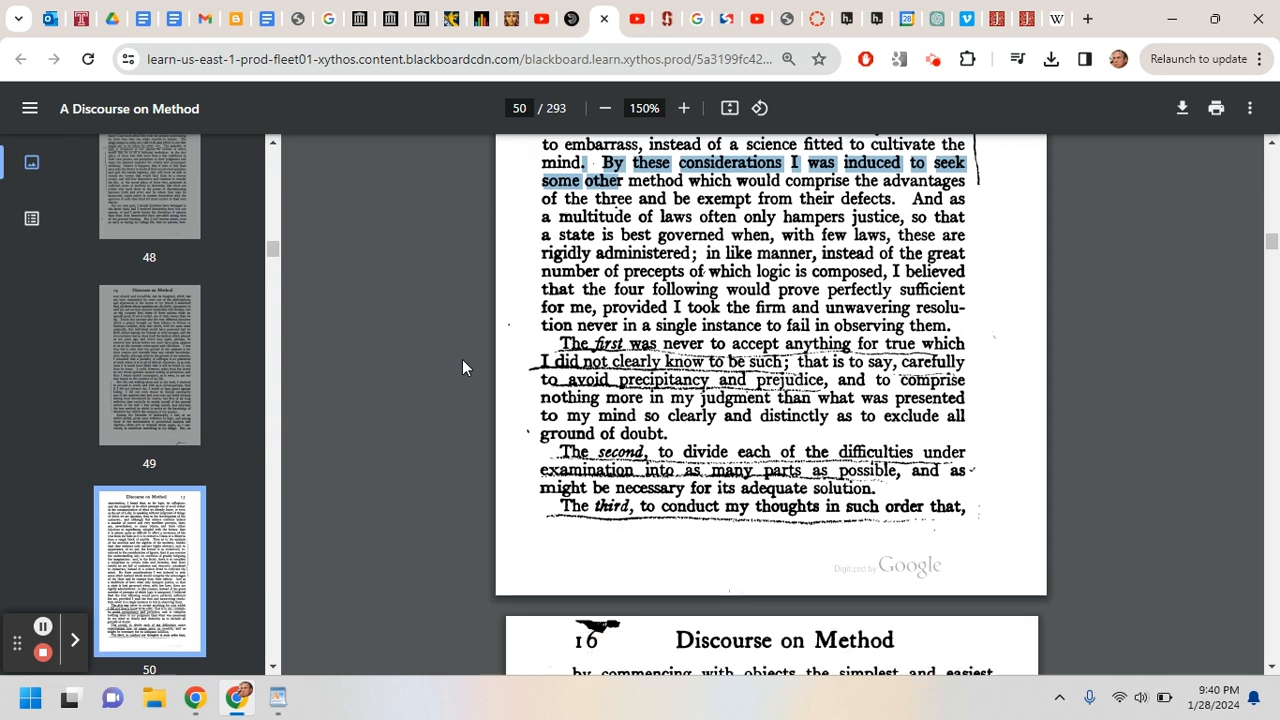
scroll(down, 3)
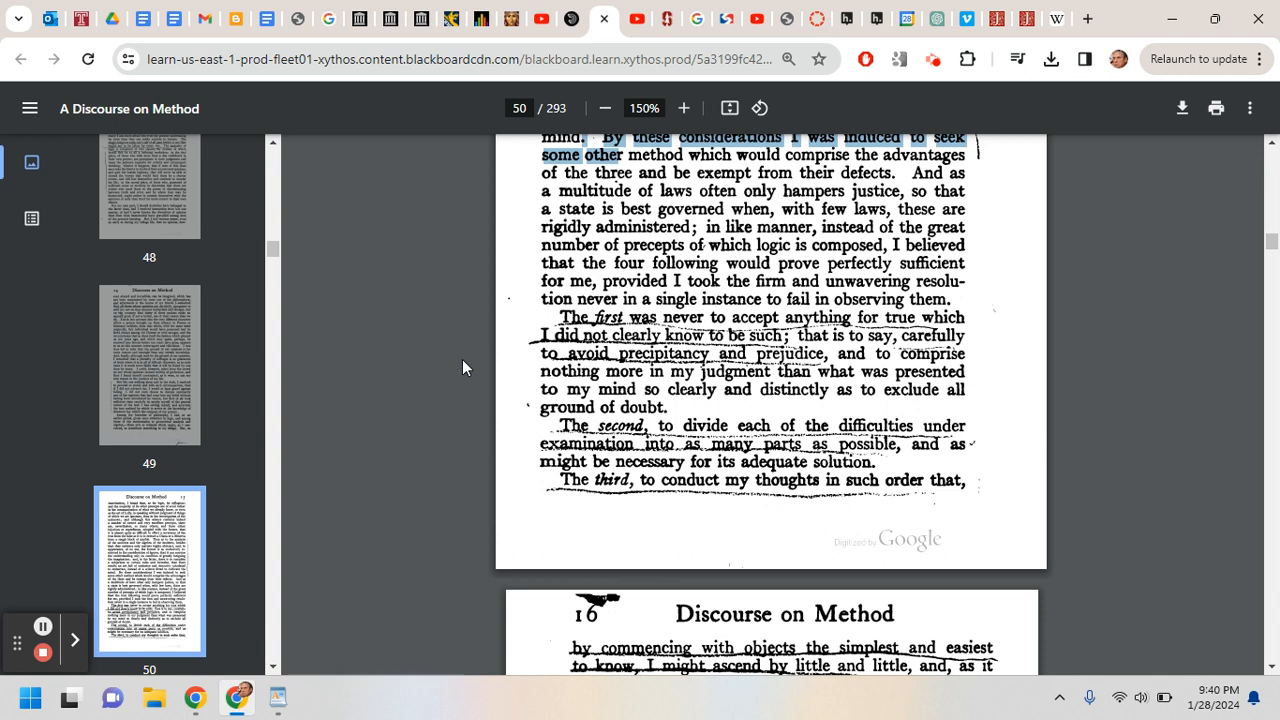
scroll(down, 3)
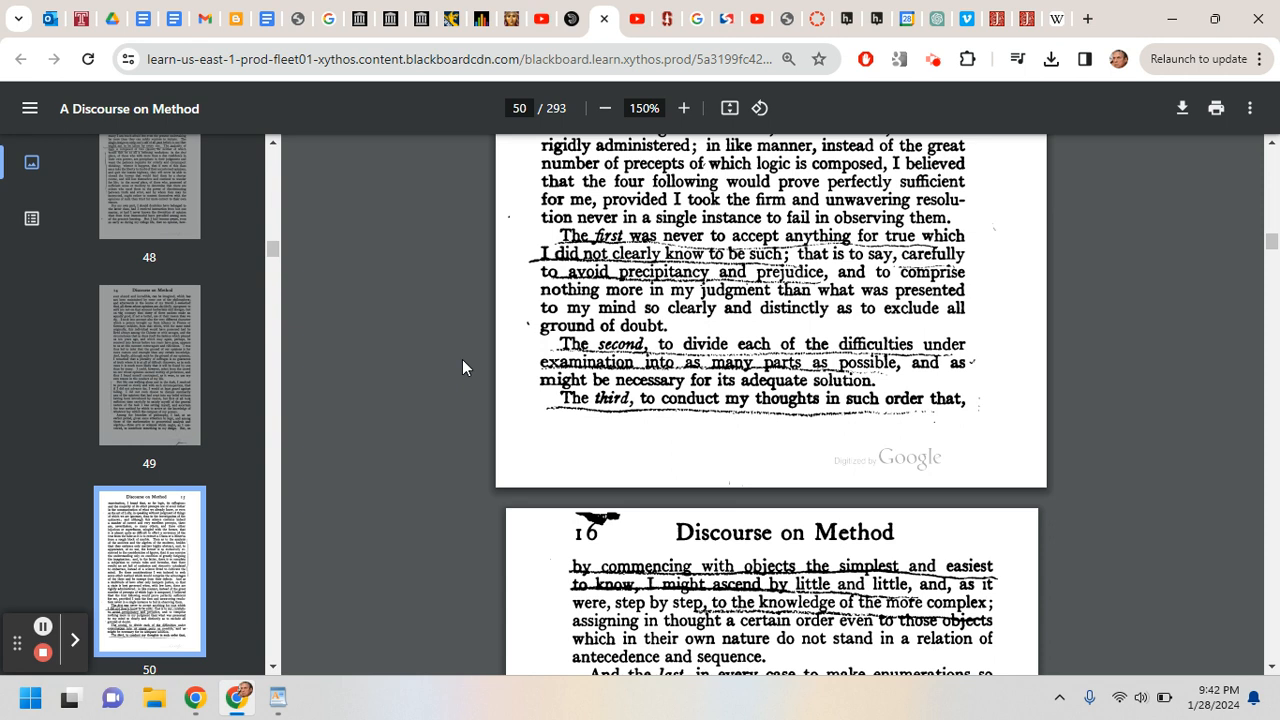
scroll(down, 3)
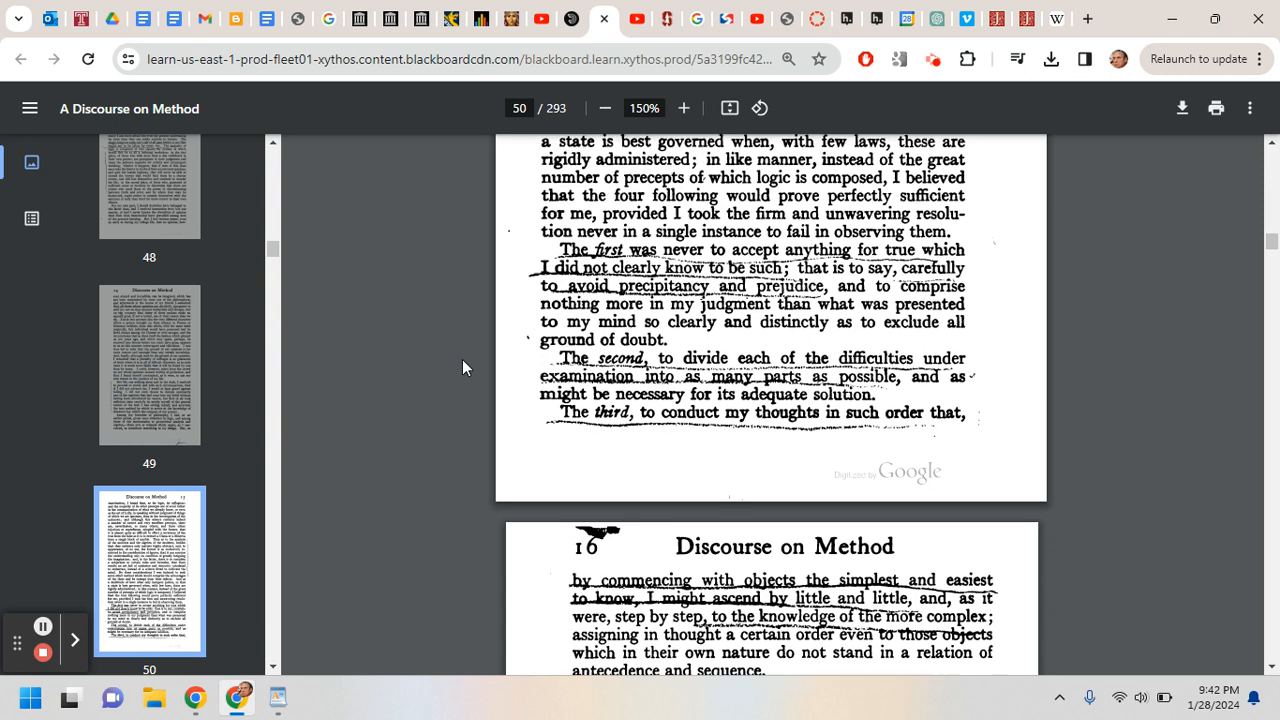